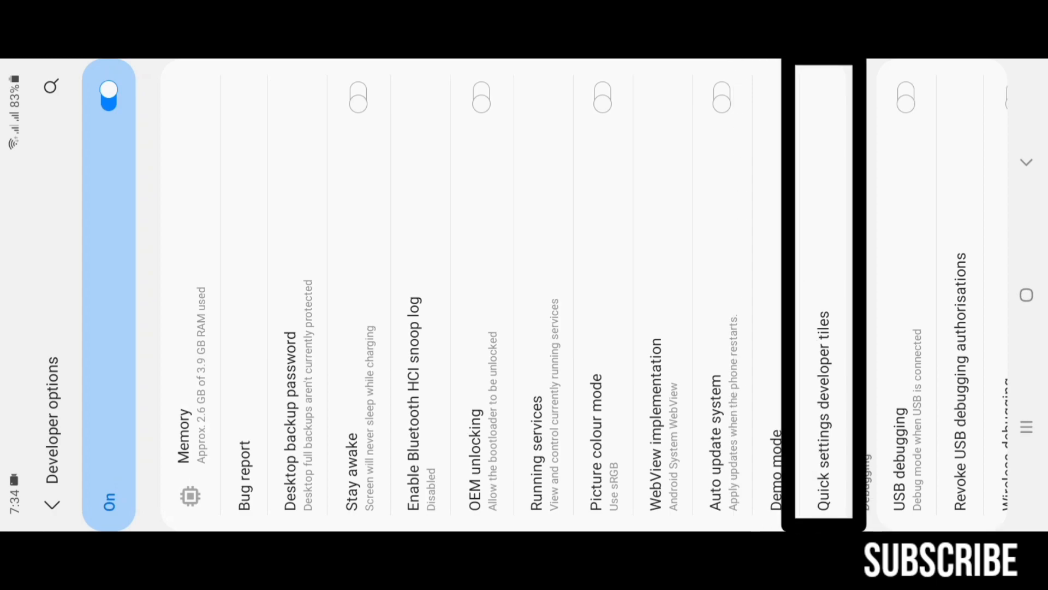
# - Scroll Developer options from Debugging down to Networking, where Wi-Fi scan throttling is on
pyautogui.hscroll(-3)
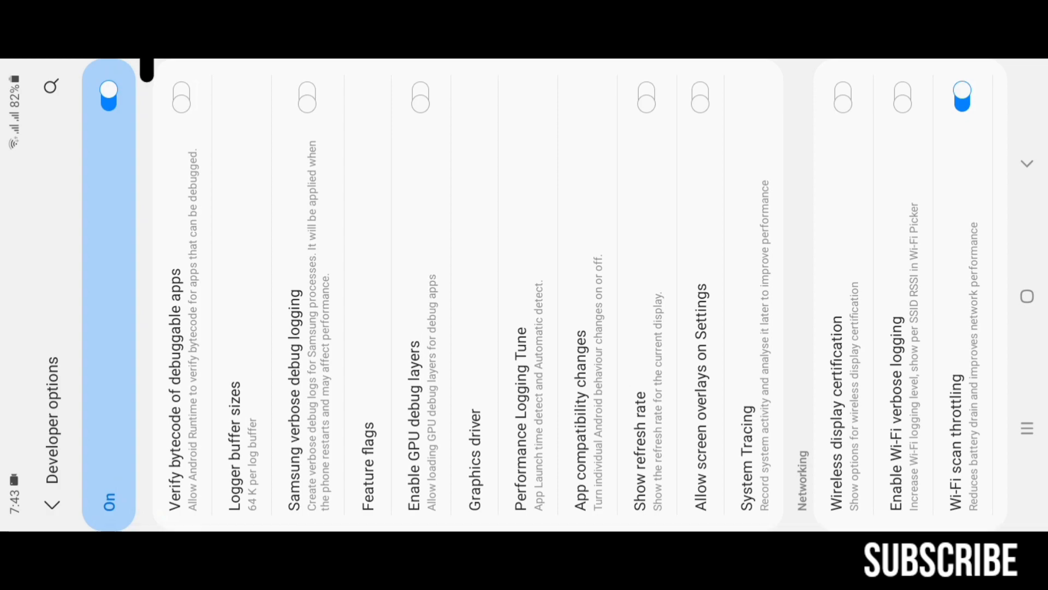
pyautogui.click(181, 288)
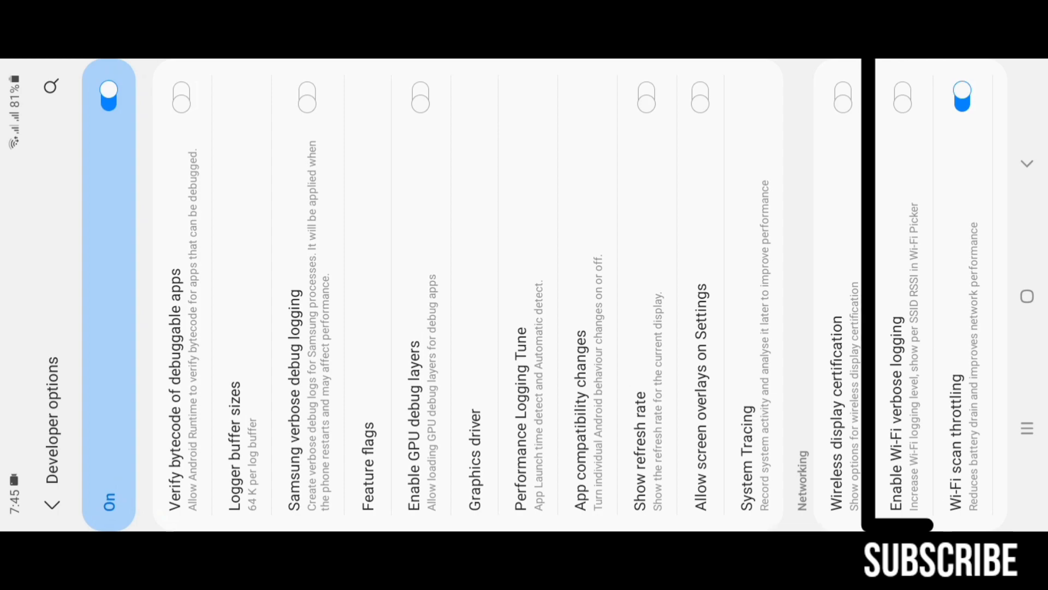
# - Scroll down to the Input and Drawing sections, showing window and animator scales at 0.5x
pyautogui.hscroll(-3)
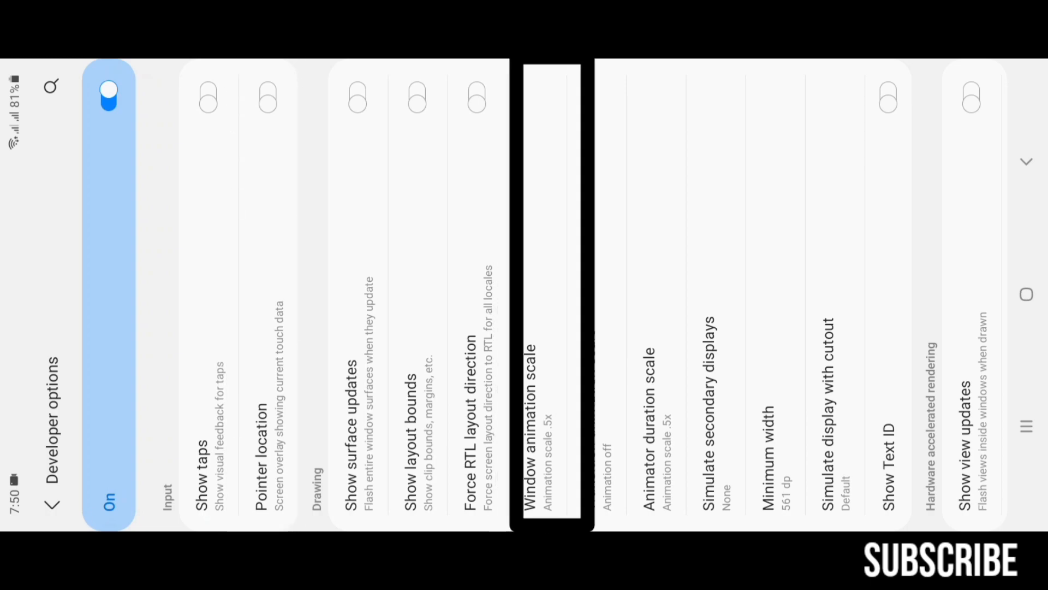
# - Scroll past Disable HW overlays and the 2-process limit down to Autofill and Storage
pyautogui.hscroll(-3)
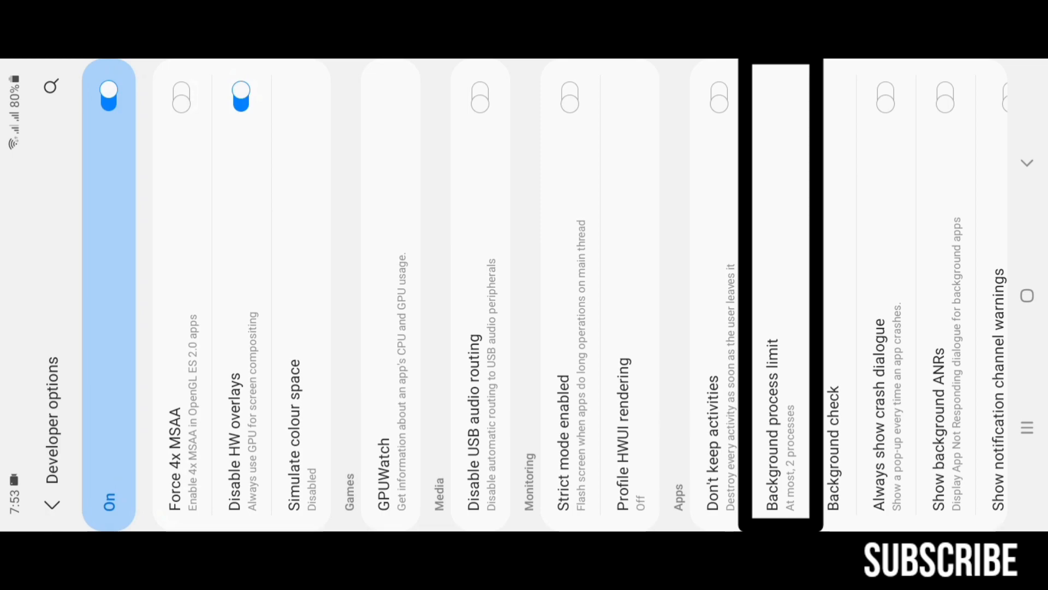
pyautogui.hscroll(-3)
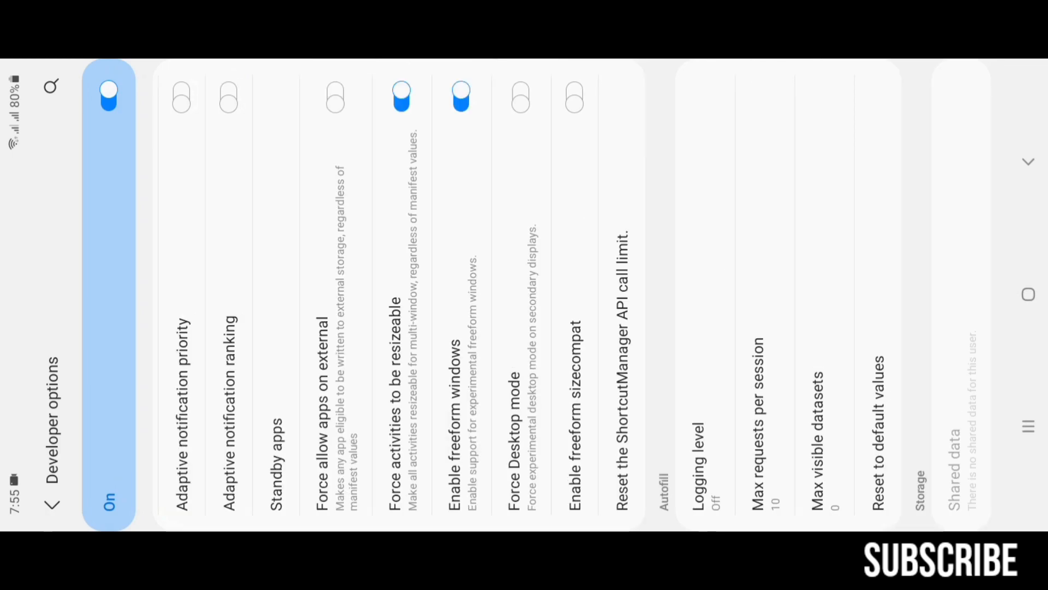